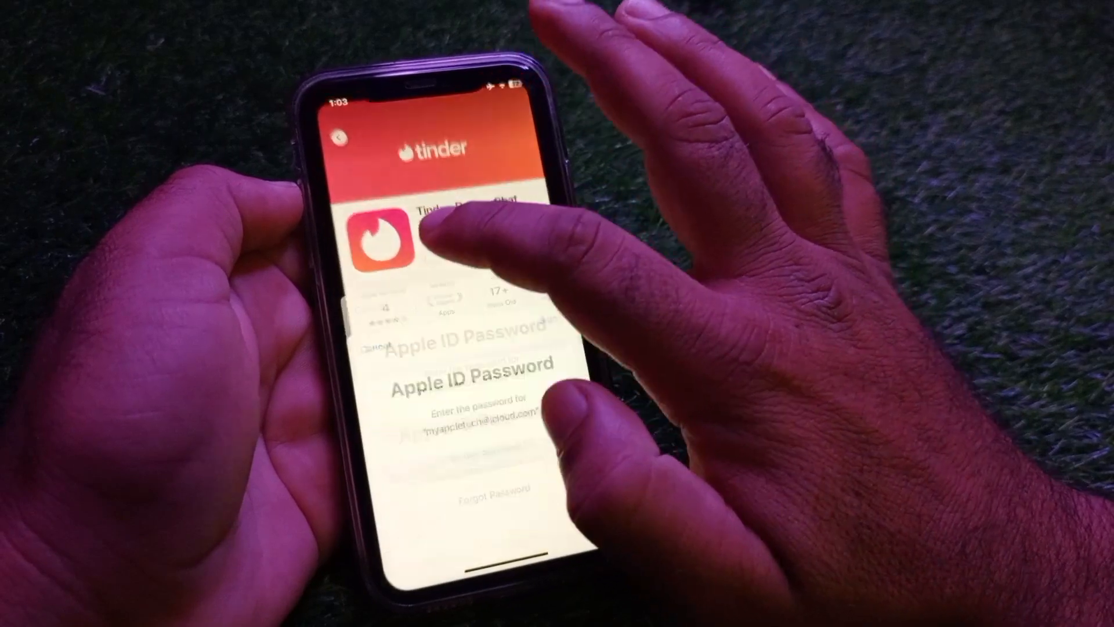
- Cancel the Apple ID password prompt for the Tinder download in the App Store
click(469, 398)
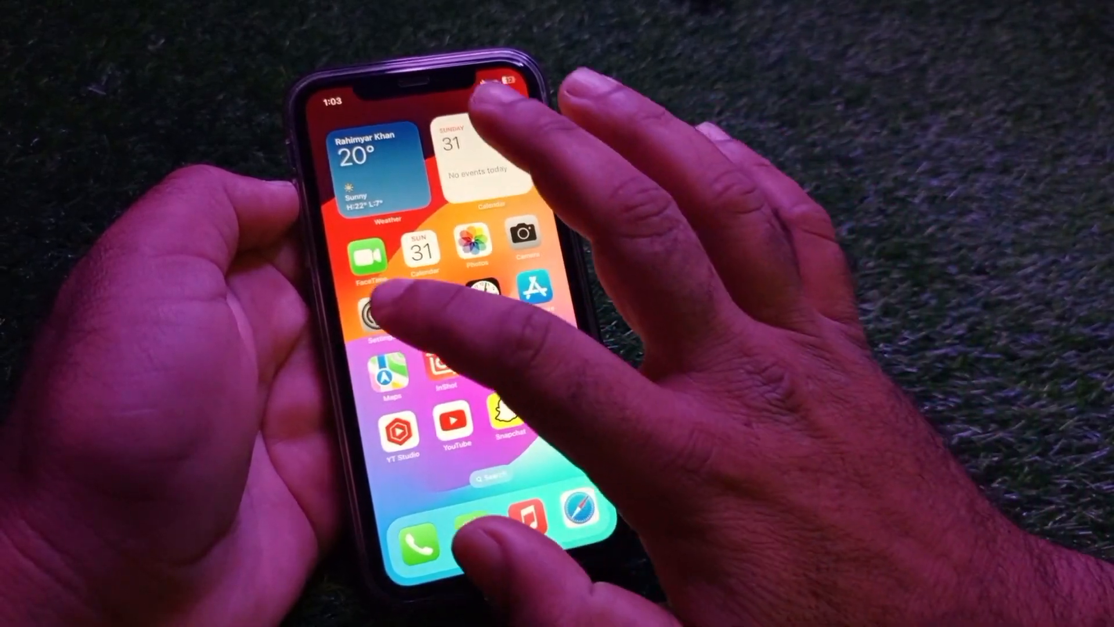
- Review the Apple ID Media & Purchases password settings, then return to the main Settings list
click(375, 309)
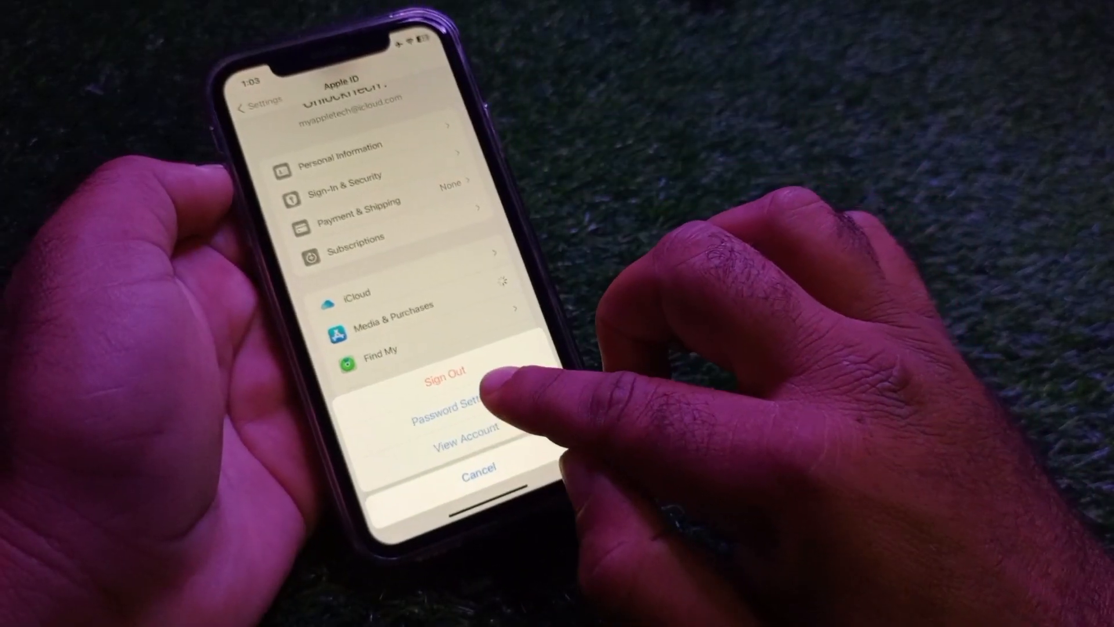
click(453, 410)
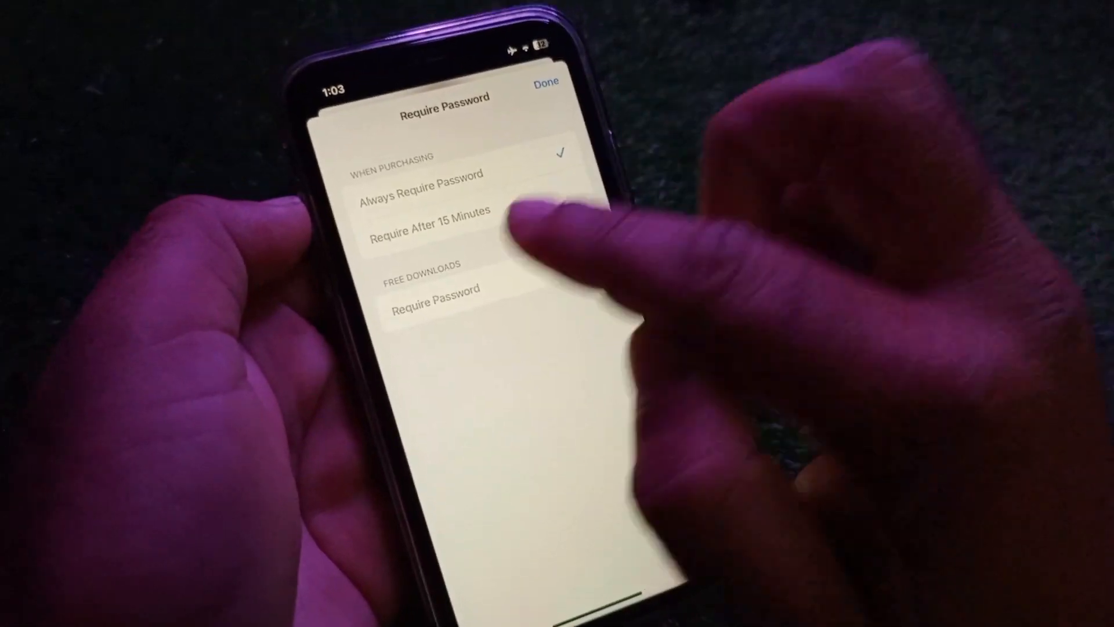
click(545, 240)
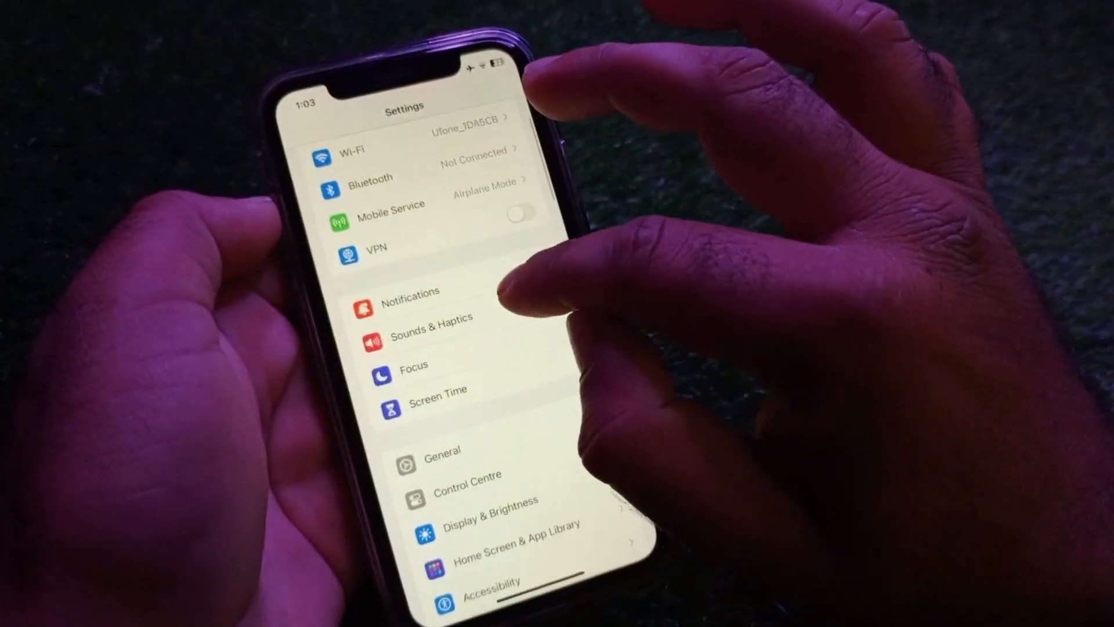
- Open Screen Time's Content & Privacy Restrictions and its iTunes & App Store Purchases page
click(439, 389)
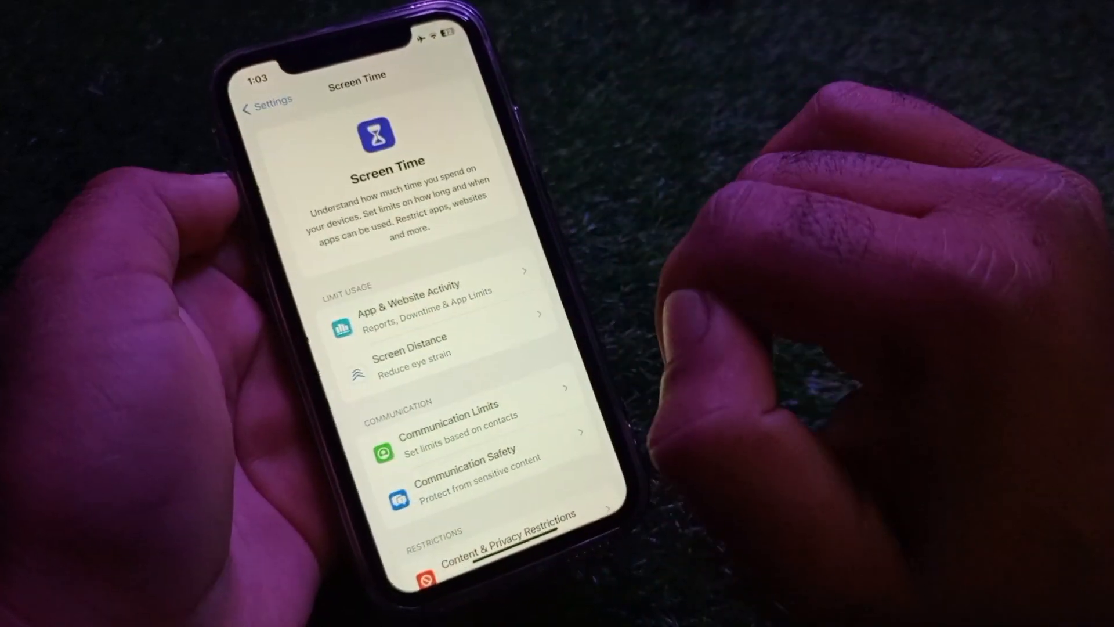
scroll(down, 3)
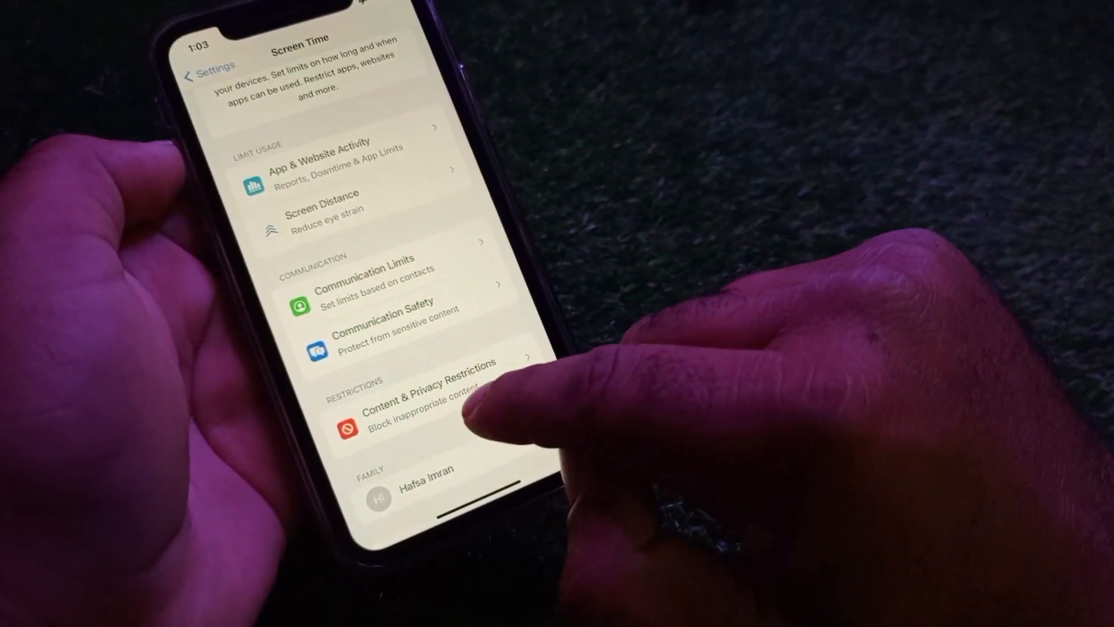
click(426, 412)
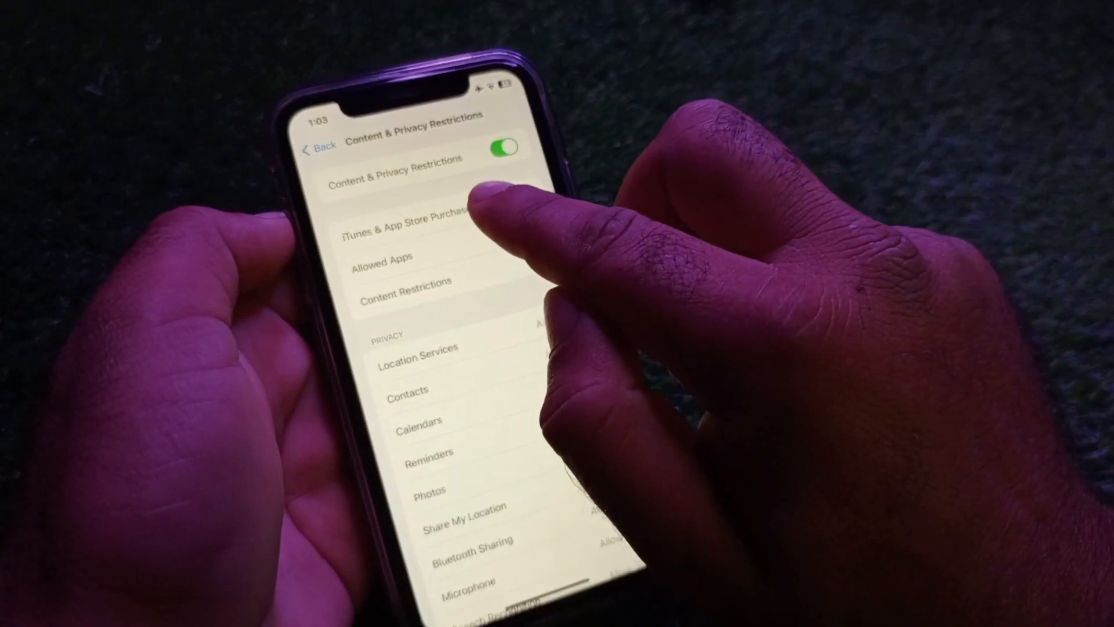
click(405, 213)
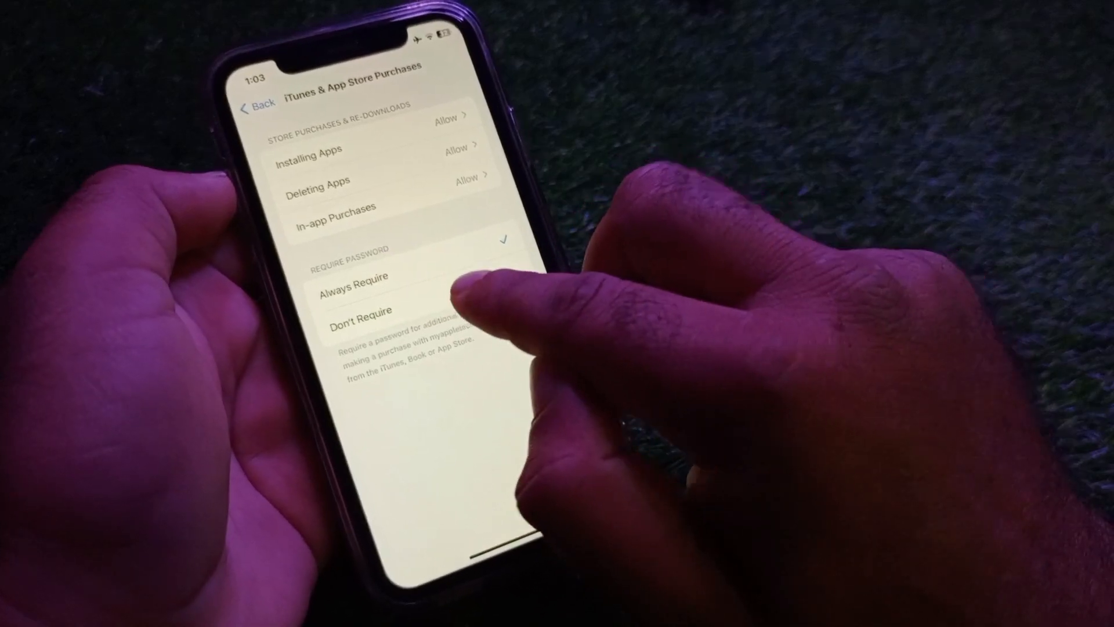
- Set purchases to Don't Require a password, then switch Content & Privacy Restrictions off
click(257, 102)
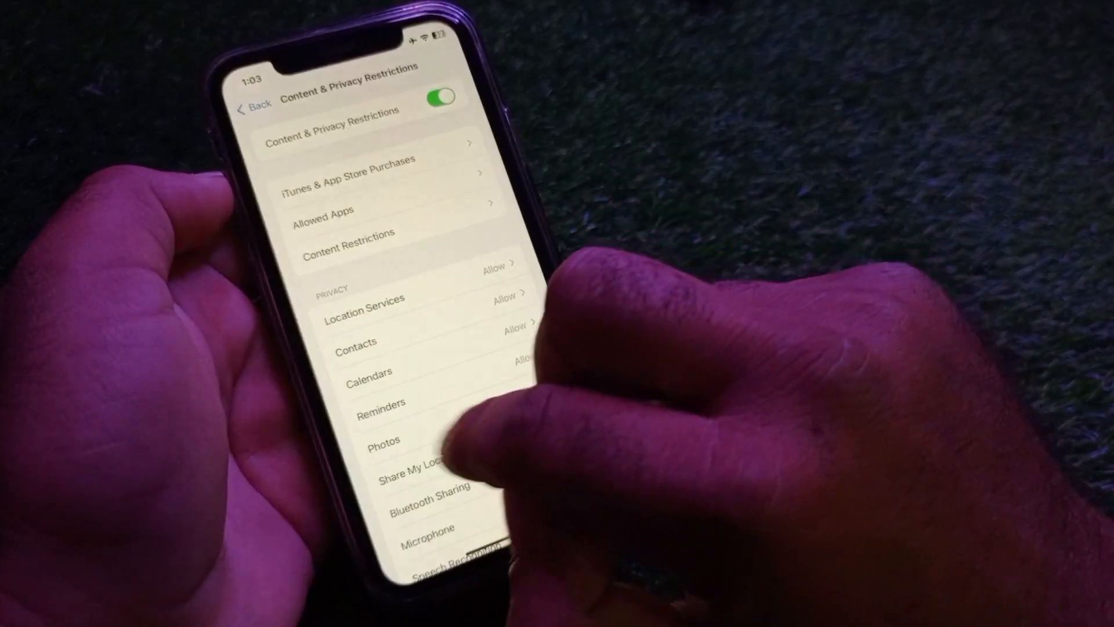
click(440, 95)
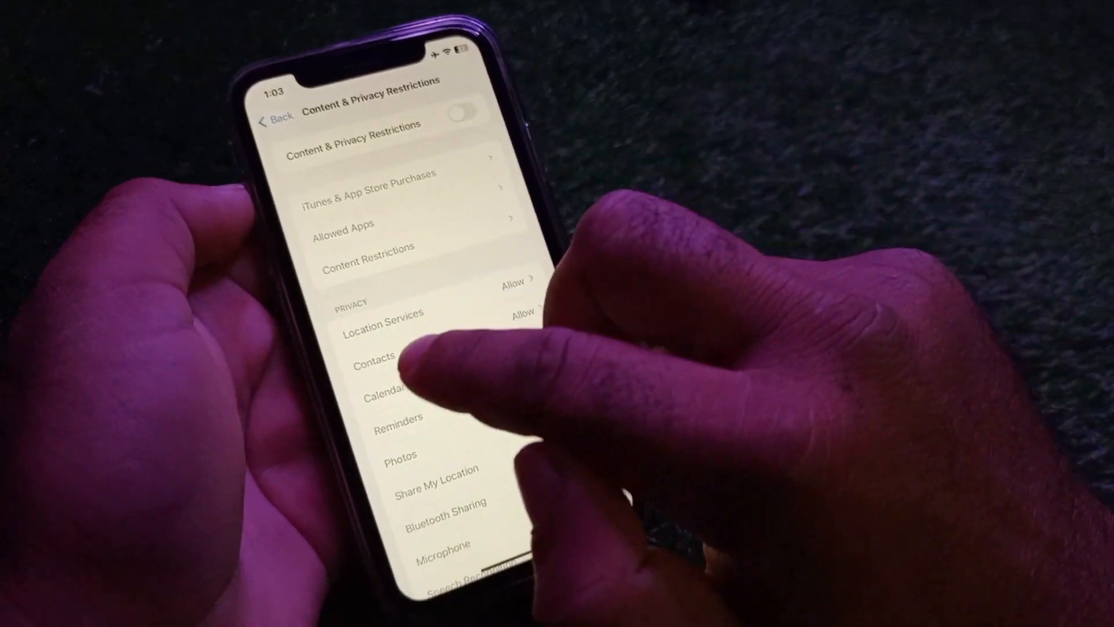